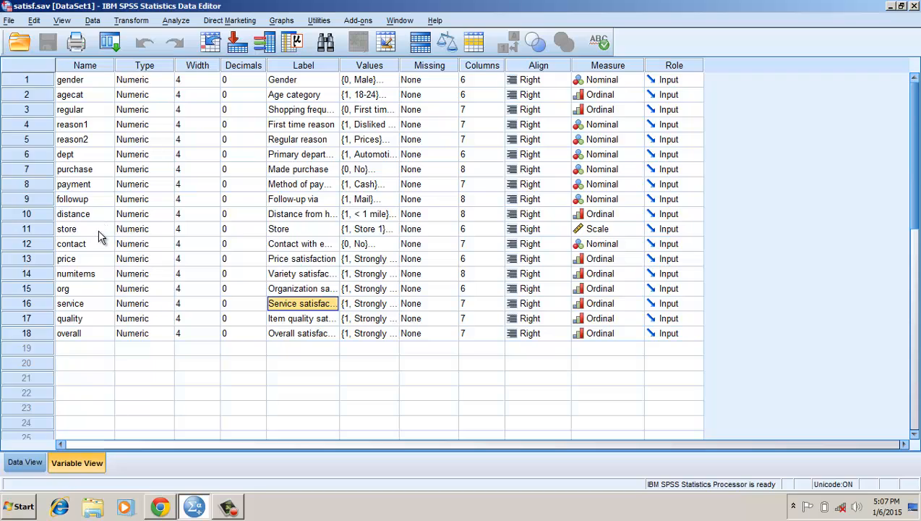
{"action": "mouse_move", "coordinate": [90, 292]}
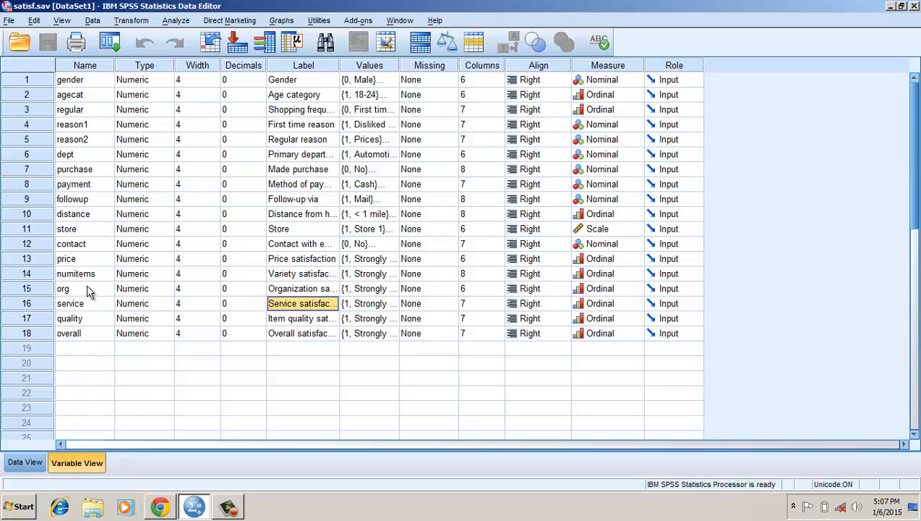
{"action": "mouse_move", "coordinate": [86, 312]}
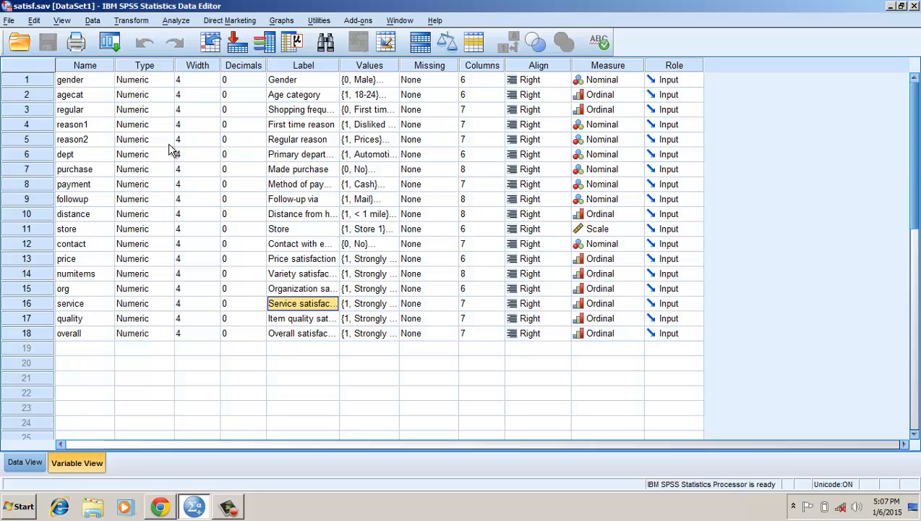
Open Crosstabs with Store as the row and Service satisfaction as the column variable
{"action": "left_click", "coordinate": [176, 19]}
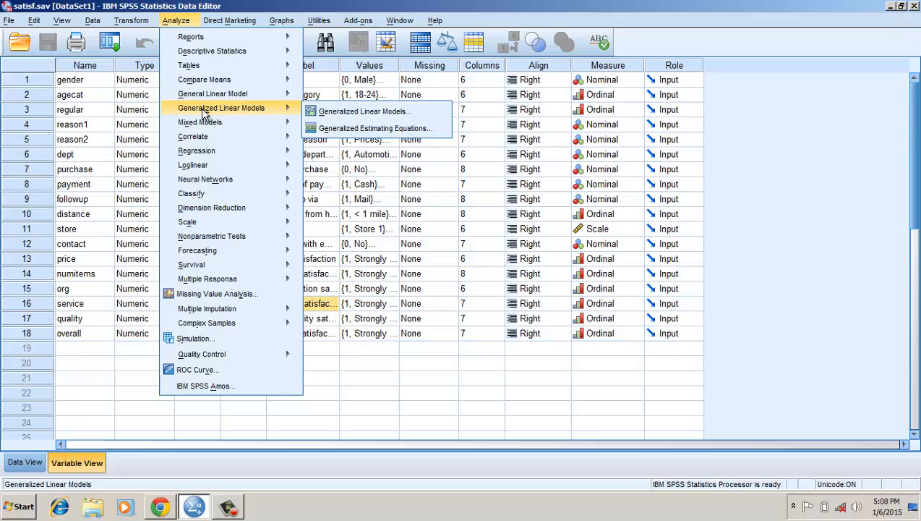
{"action": "mouse_move", "coordinate": [212, 51]}
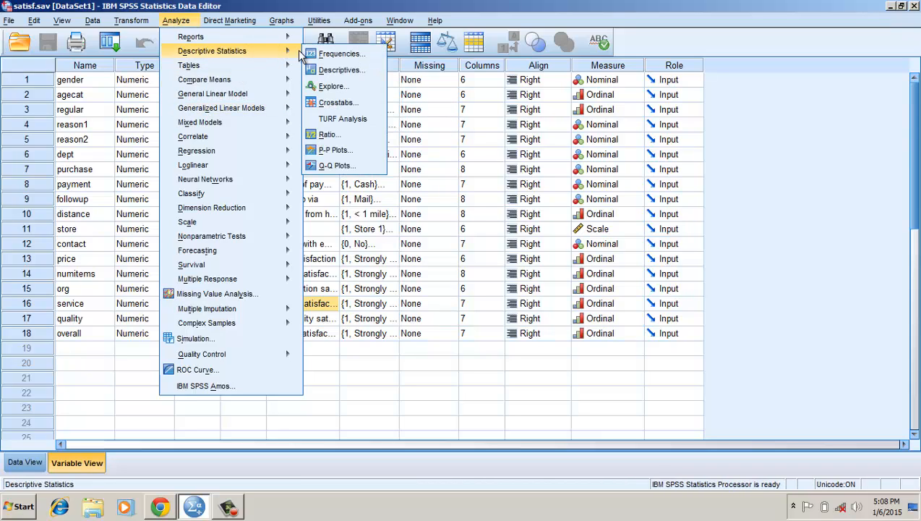
{"action": "mouse_move", "coordinate": [337, 102]}
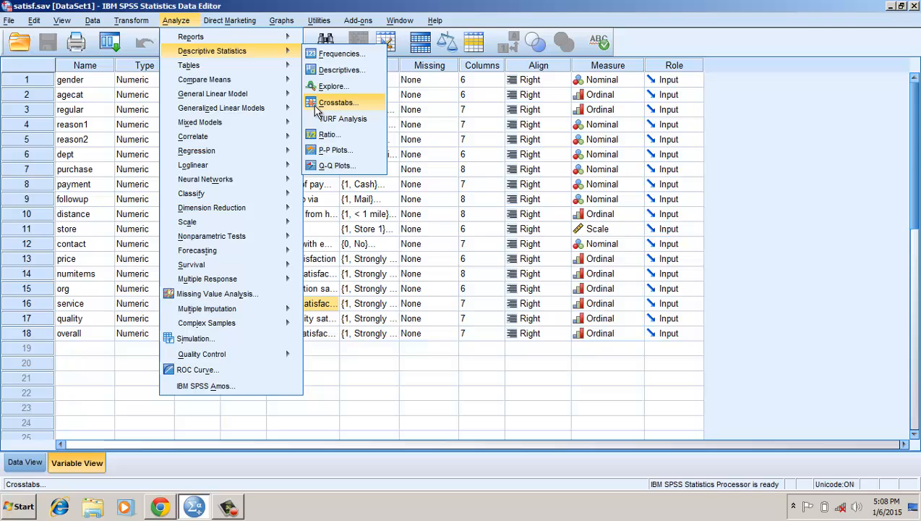
{"action": "left_click", "coordinate": [337, 102]}
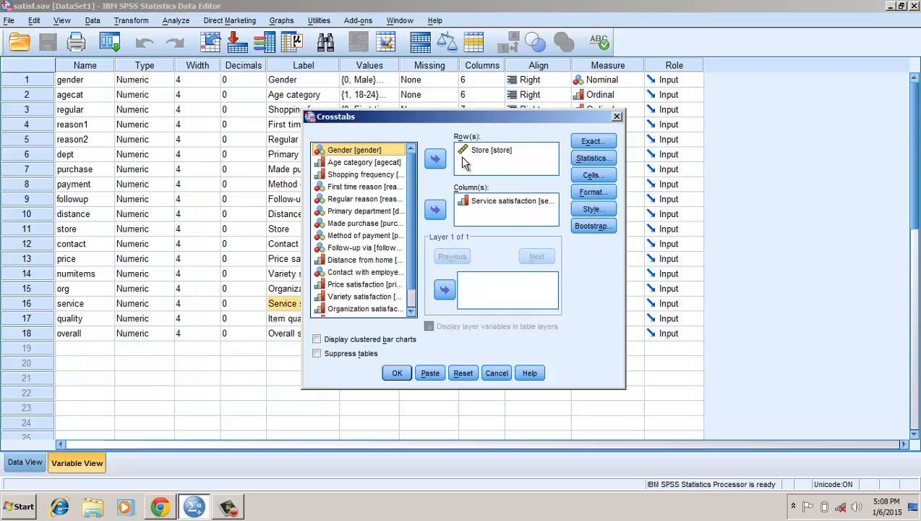
{"action": "mouse_move", "coordinate": [457, 198]}
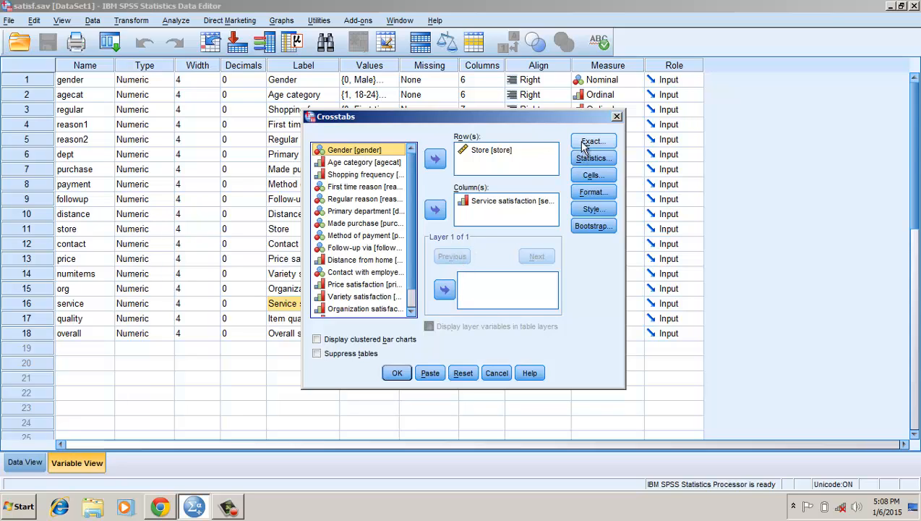
Request chi-square, contingency coefficient, phi and Cramér's V, and lambda statistics, with eta off
{"action": "left_click", "coordinate": [593, 141]}
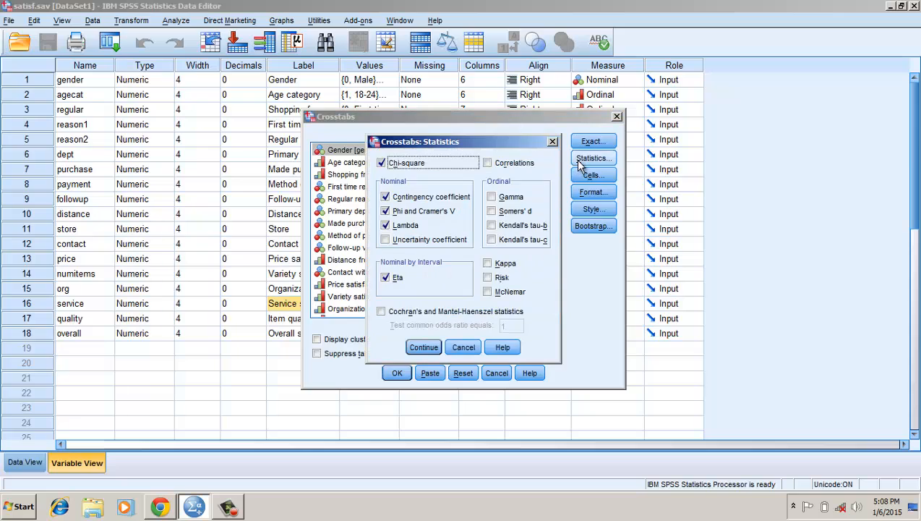
{"action": "mouse_move", "coordinate": [387, 172]}
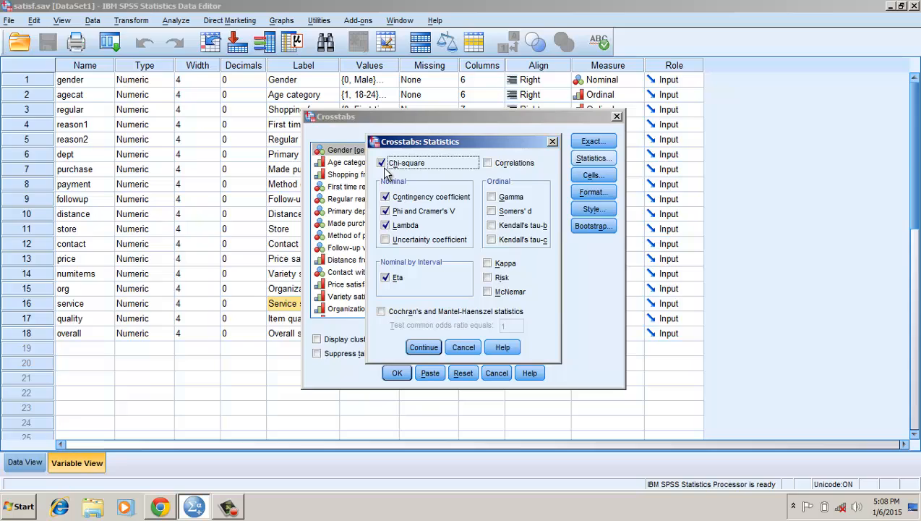
{"action": "left_click", "coordinate": [385, 197]}
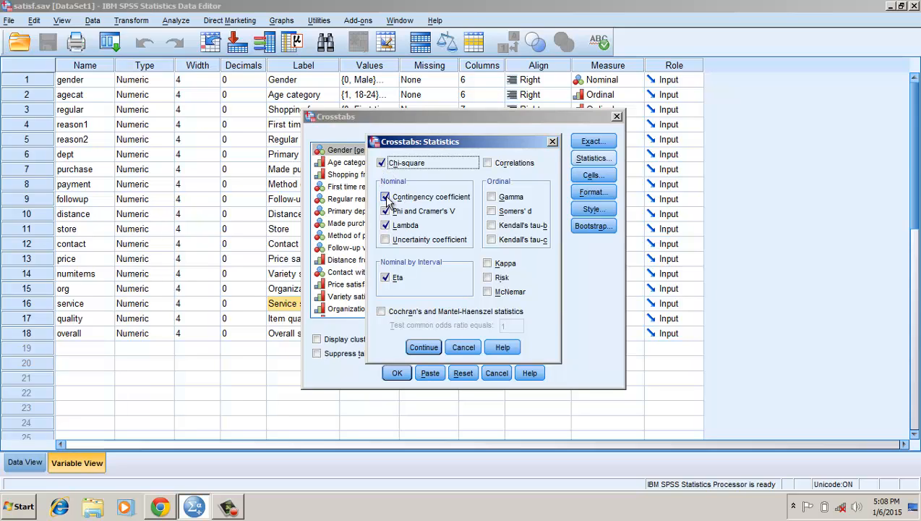
{"action": "left_click", "coordinate": [386, 196]}
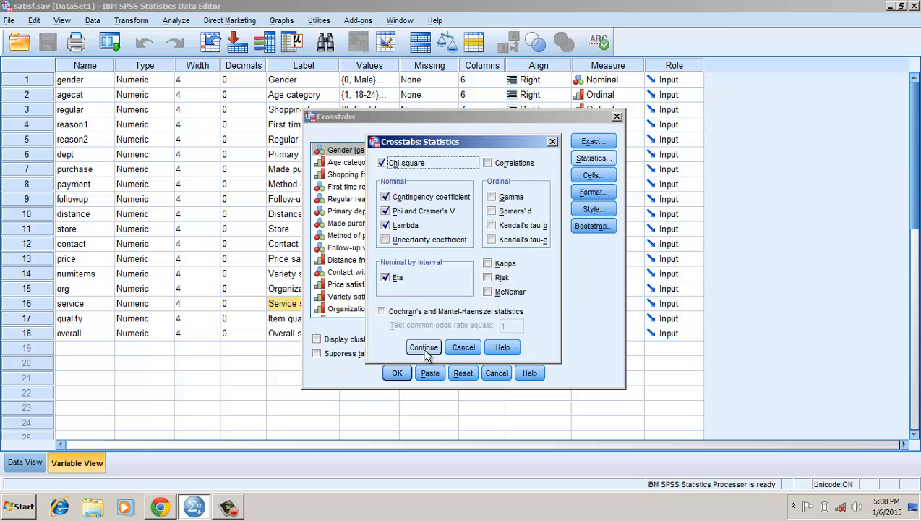
{"action": "left_click", "coordinate": [386, 277]}
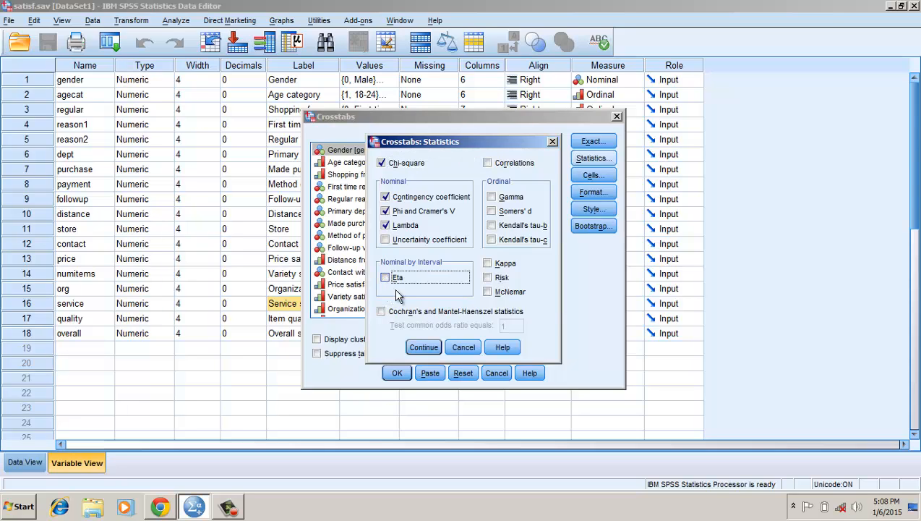
{"action": "left_click", "coordinate": [423, 348]}
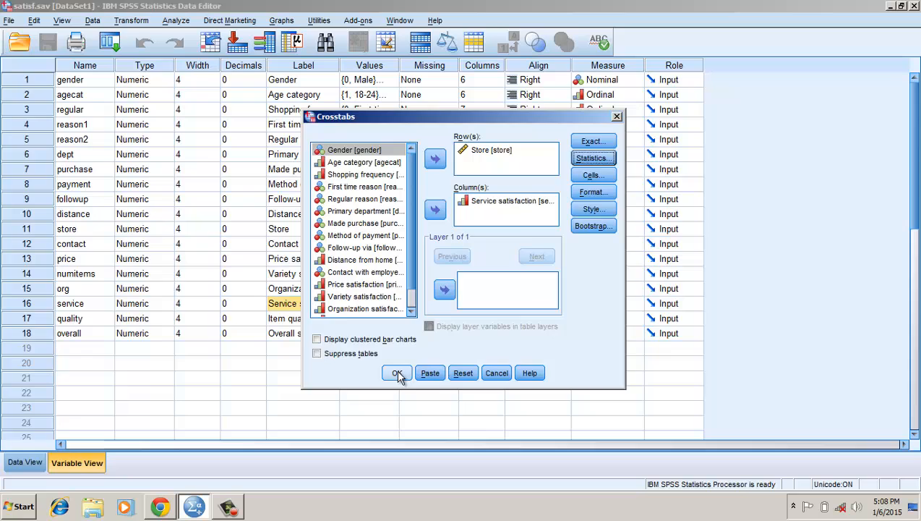
Run the crosstabs and review the Store by Service satisfaction table in the output
{"action": "left_click", "coordinate": [396, 373]}
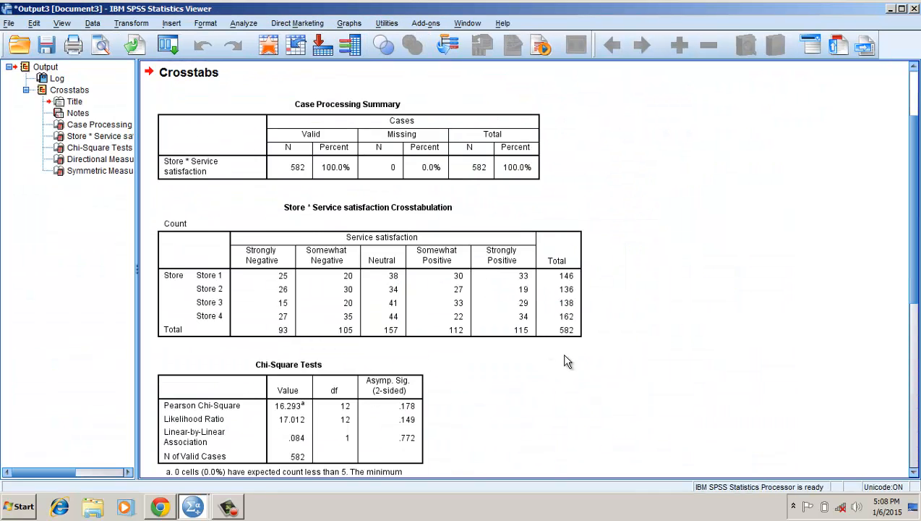
{"action": "mouse_move", "coordinate": [837, 414]}
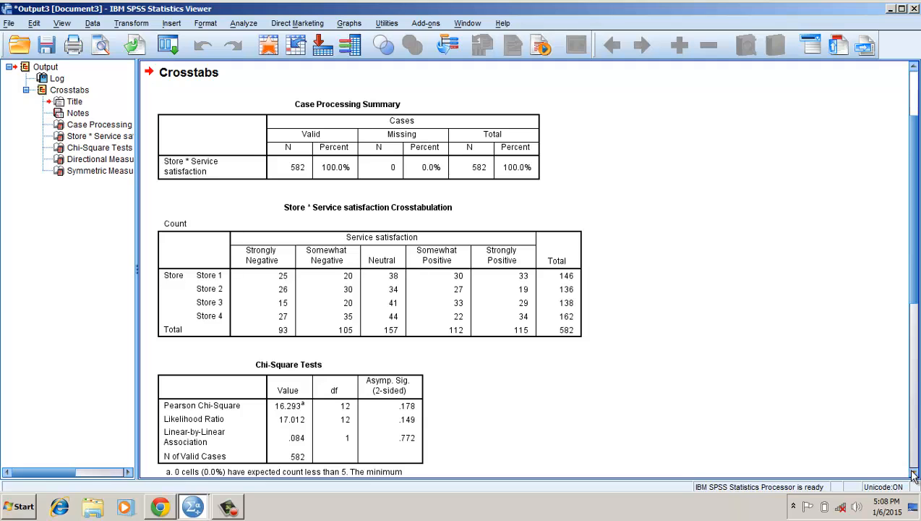
{"action": "scroll", "scroll_direction": "down", "scroll_amount": 3}
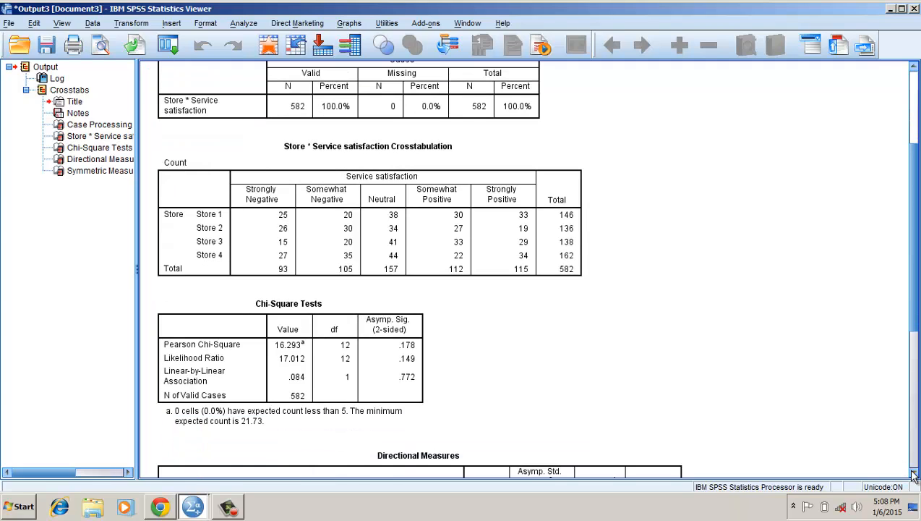
{"action": "left_click", "coordinate": [488, 235]}
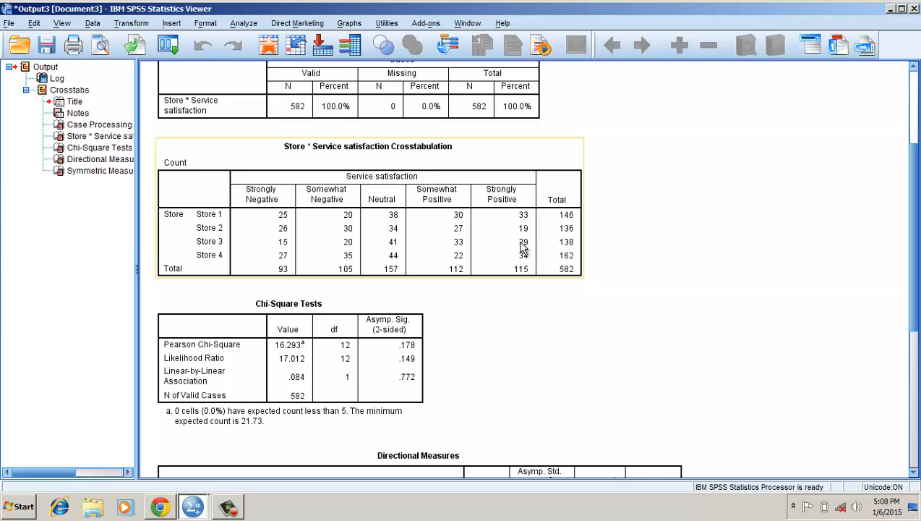
{"action": "mouse_move", "coordinate": [510, 279]}
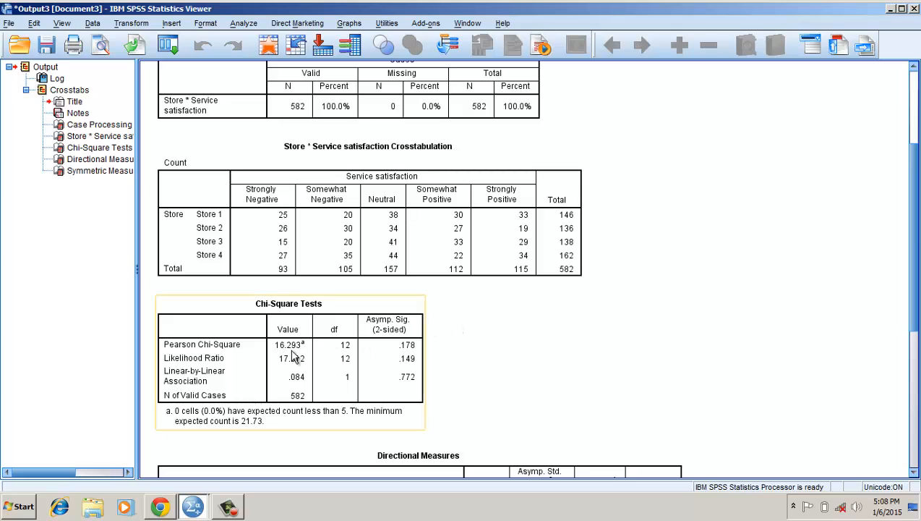
{"action": "mouse_move", "coordinate": [295, 358]}
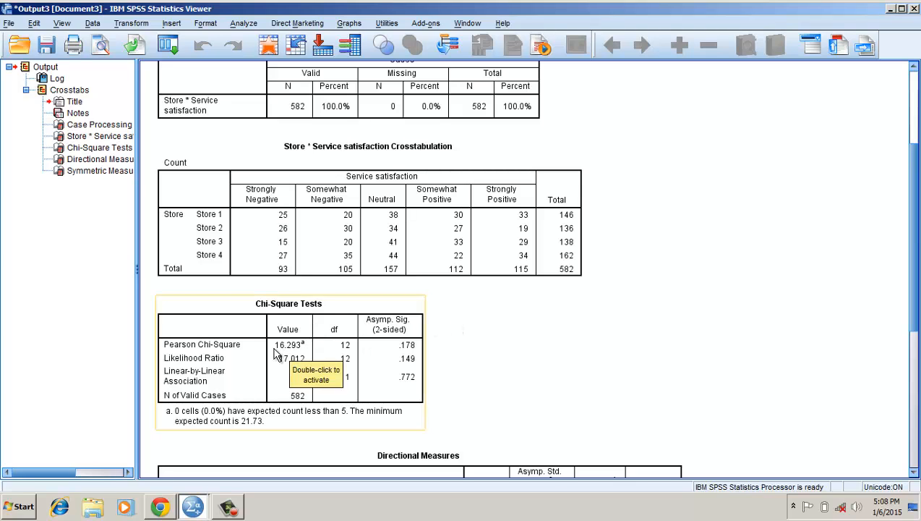
{"action": "mouse_move", "coordinate": [293, 352]}
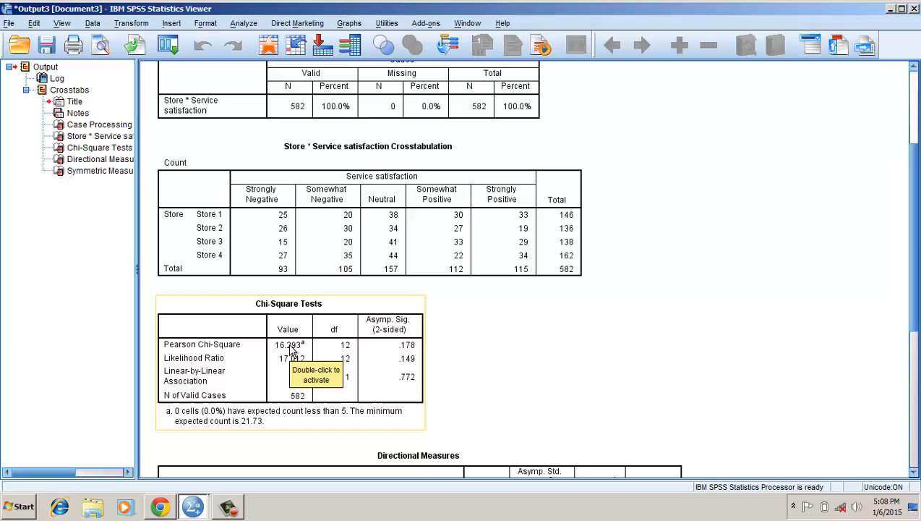
{"action": "mouse_move", "coordinate": [408, 358]}
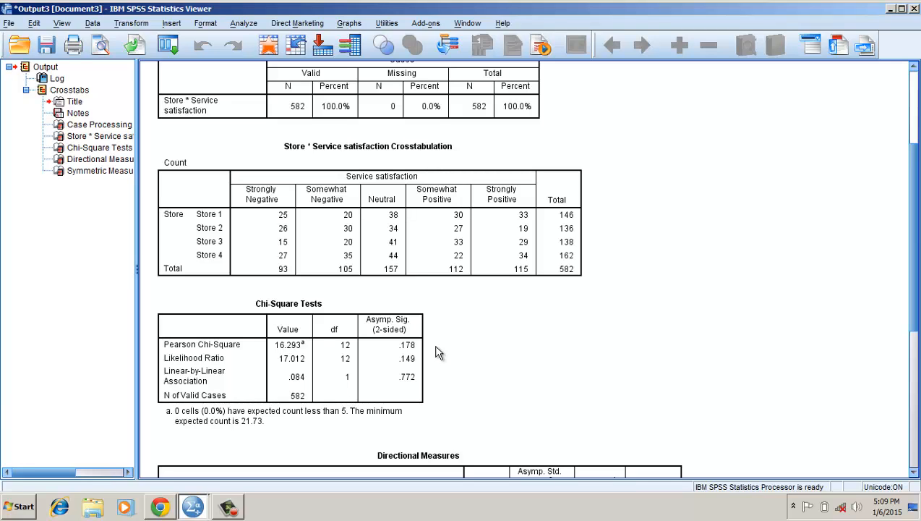
{"action": "mouse_move", "coordinate": [568, 382]}
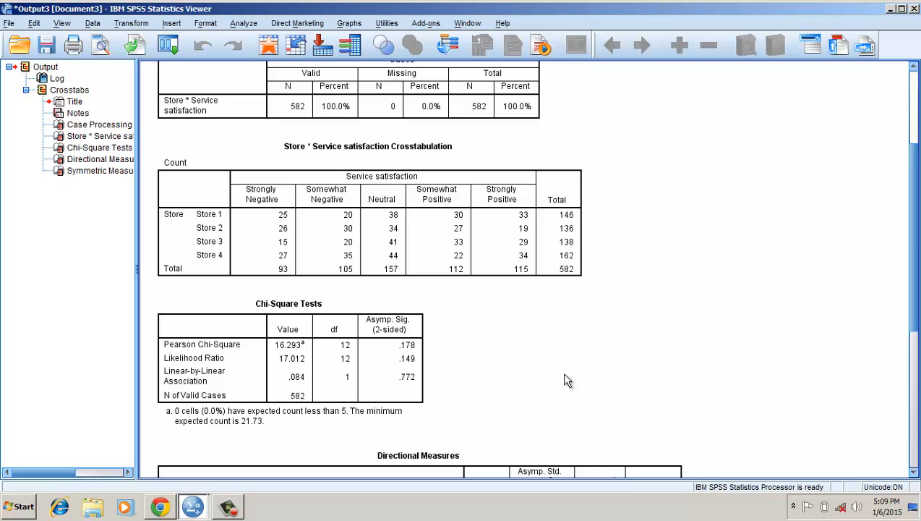
{"action": "mouse_move", "coordinate": [914, 477]}
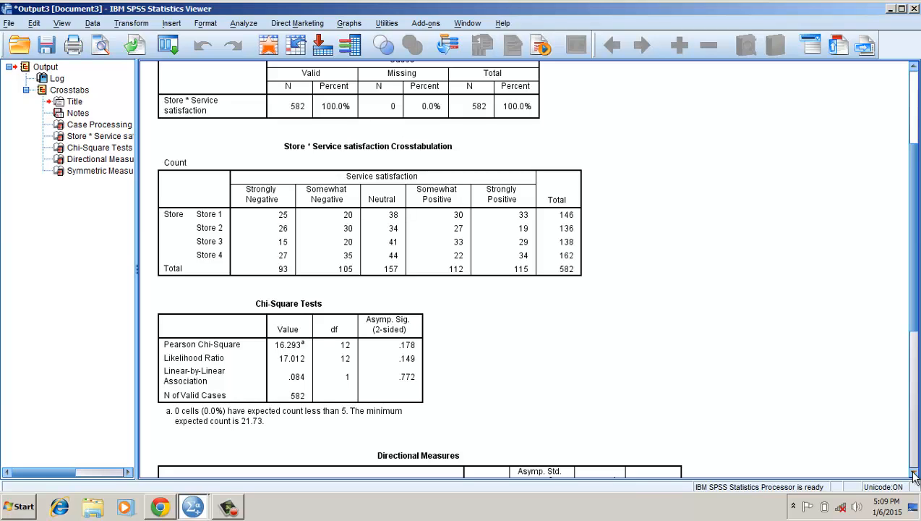
{"action": "left_click", "coordinate": [273, 94]}
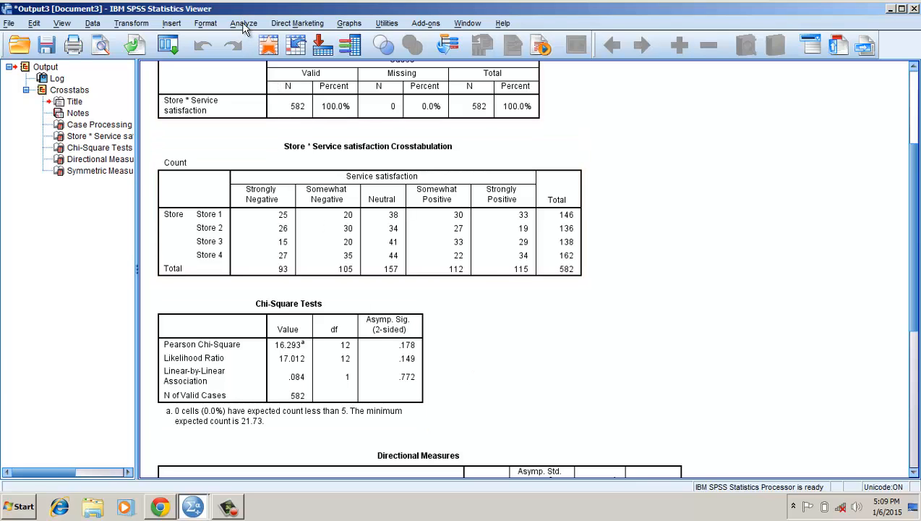
Rerun Crosstabs with Contact with employee added as the layer variable
{"action": "left_click", "coordinate": [244, 23]}
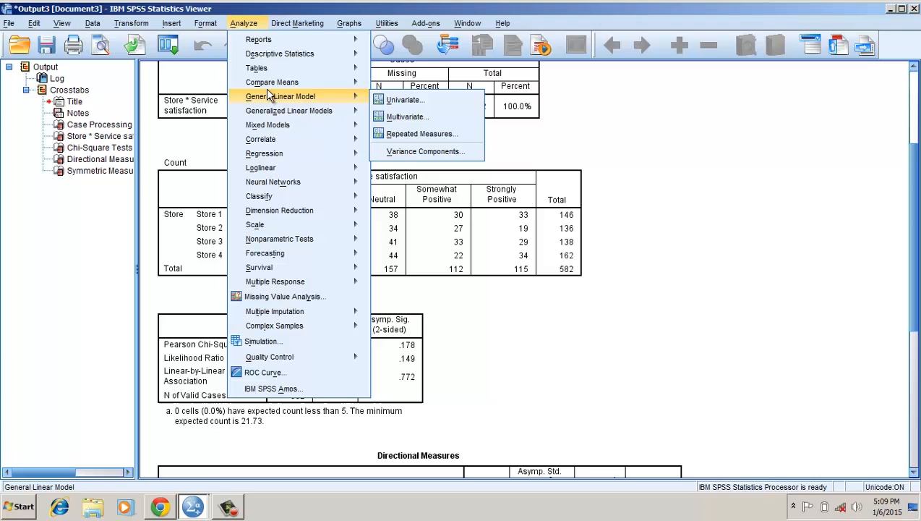
{"action": "mouse_move", "coordinate": [272, 82]}
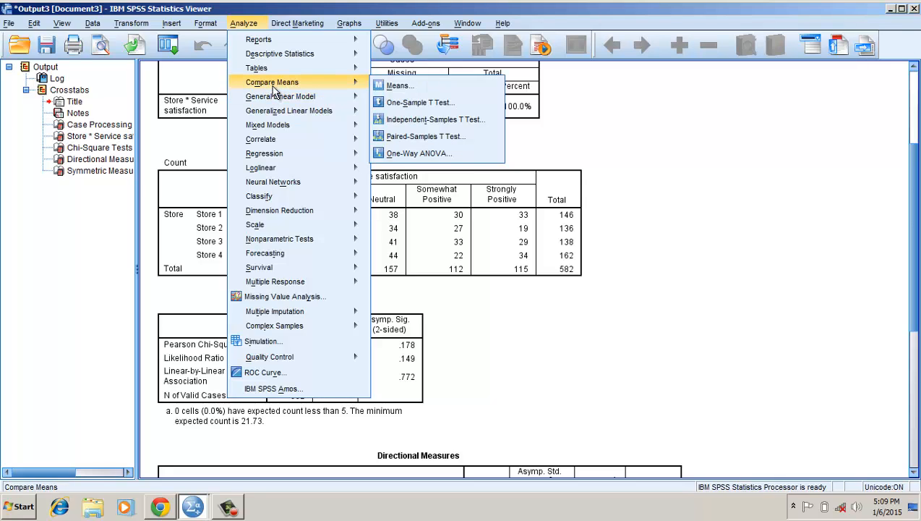
{"action": "mouse_move", "coordinate": [280, 52]}
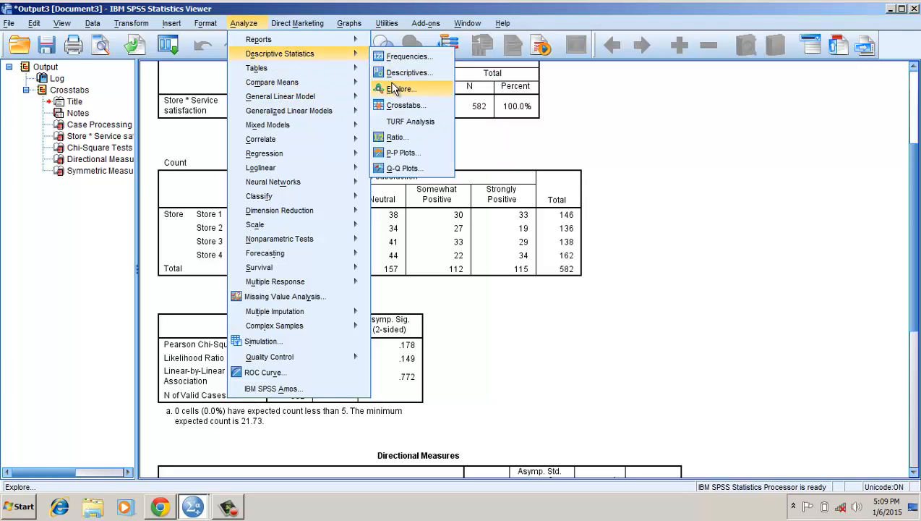
{"action": "left_click", "coordinate": [406, 105]}
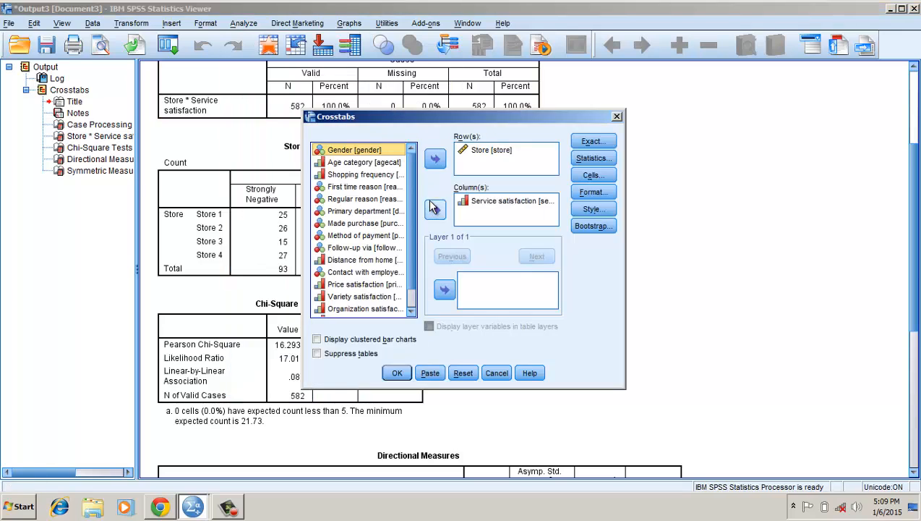
{"action": "scroll", "scroll_direction": "down", "scroll_amount": 3}
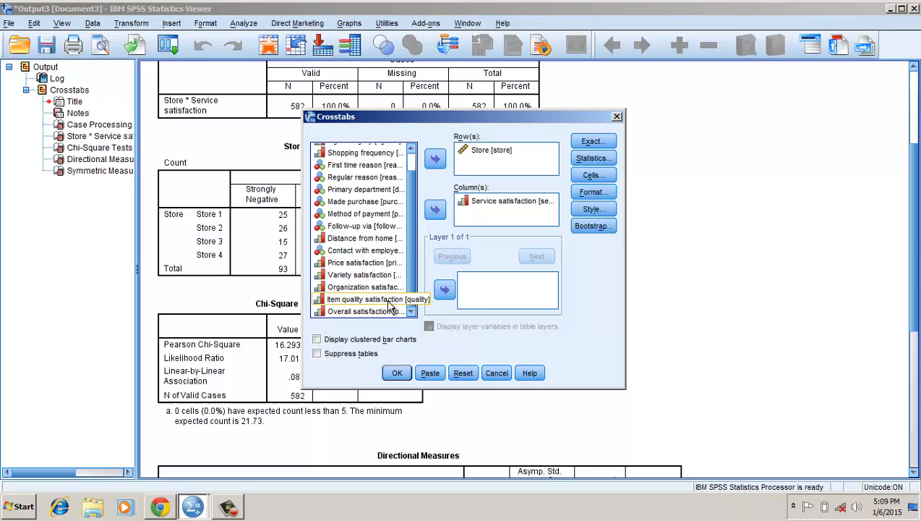
{"action": "left_click", "coordinate": [365, 250]}
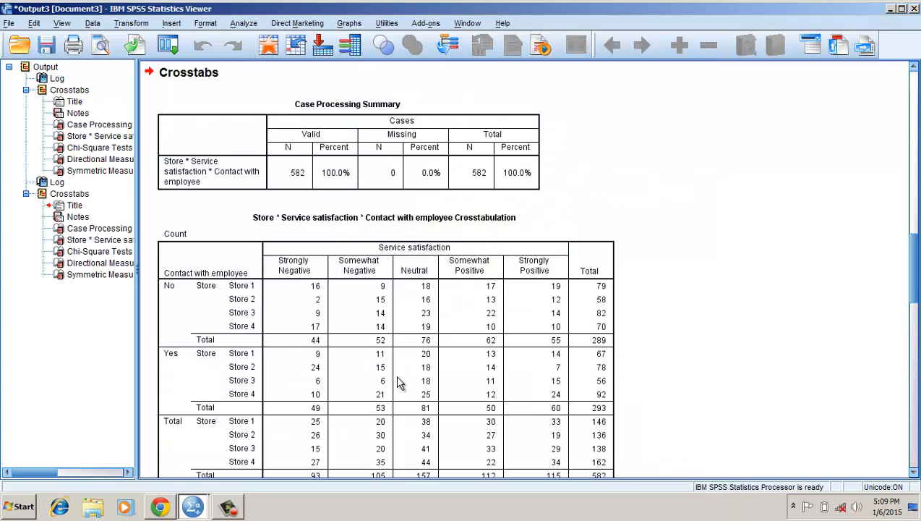
{"action": "mouse_move", "coordinate": [818, 444]}
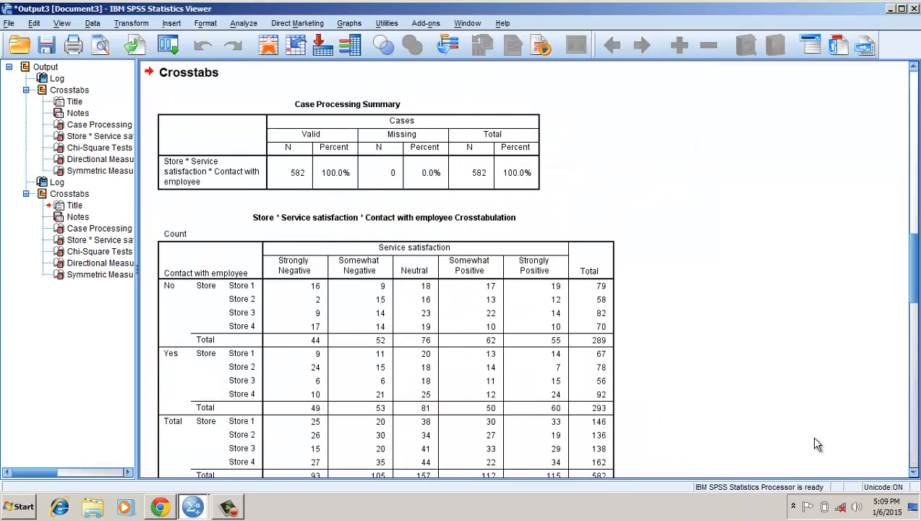
{"action": "scroll", "scroll_direction": "down", "scroll_amount": 3}
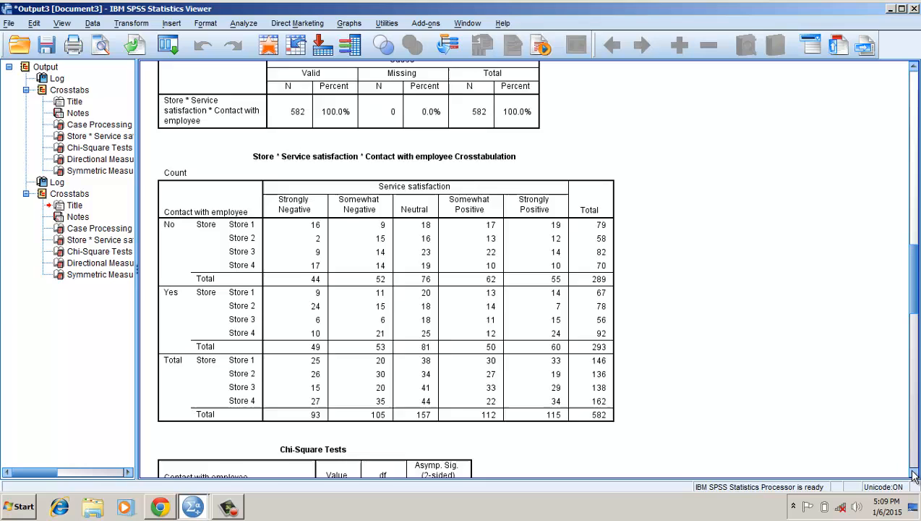
{"action": "scroll", "scroll_direction": "down", "scroll_amount": 3}
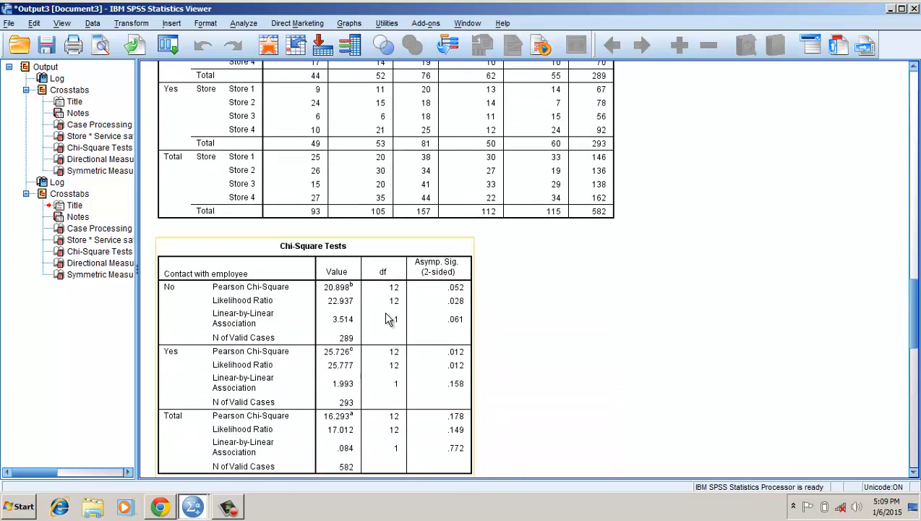
{"action": "mouse_move", "coordinate": [411, 298]}
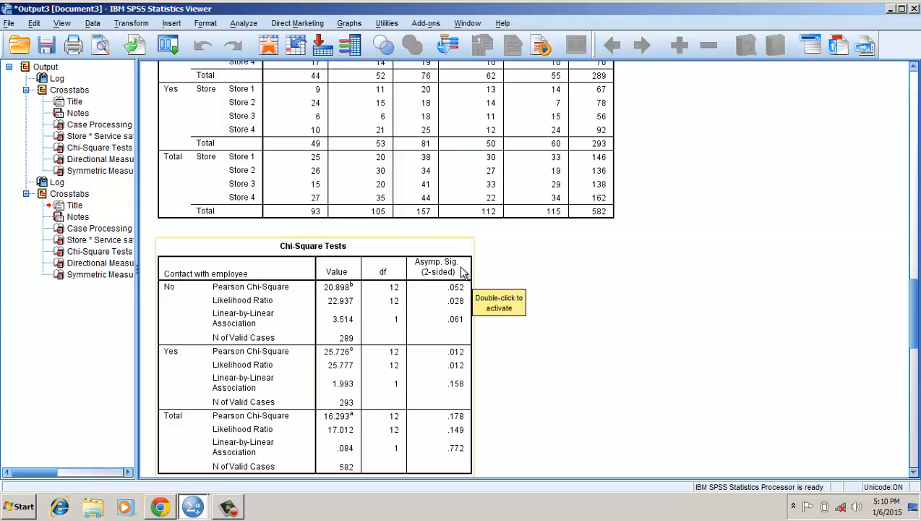
{"action": "mouse_move", "coordinate": [448, 305]}
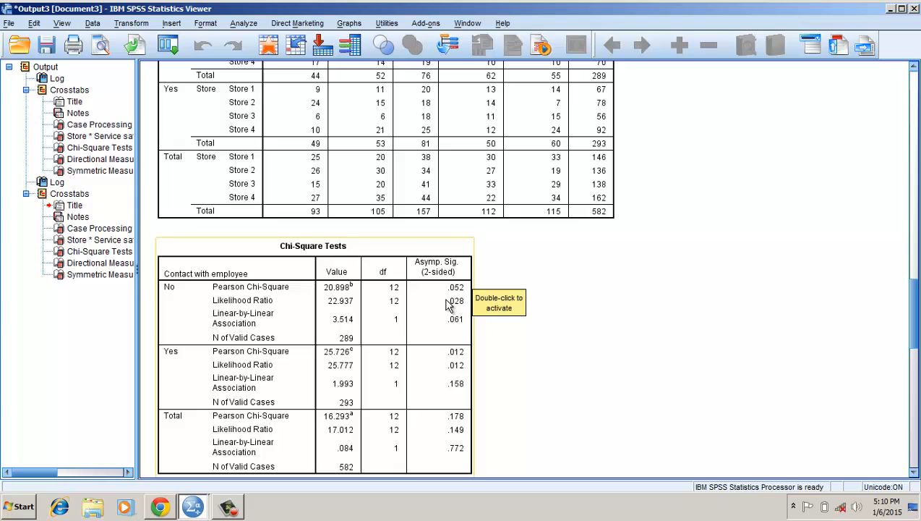
{"action": "mouse_move", "coordinate": [434, 318]}
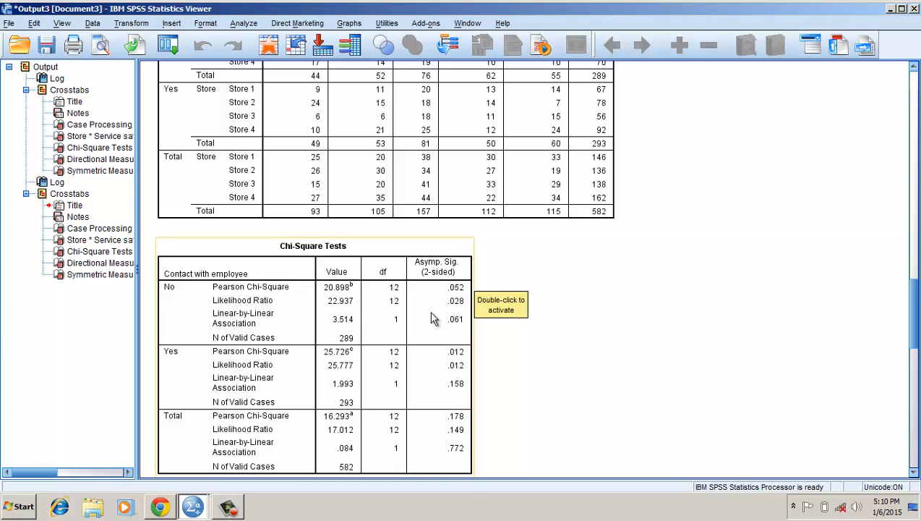
{"action": "mouse_move", "coordinate": [387, 382]}
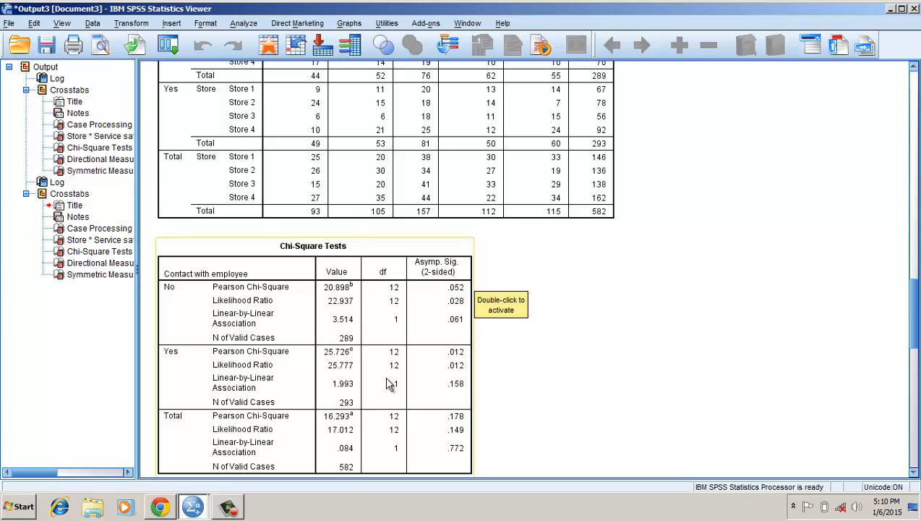
{"action": "mouse_move", "coordinate": [452, 387]}
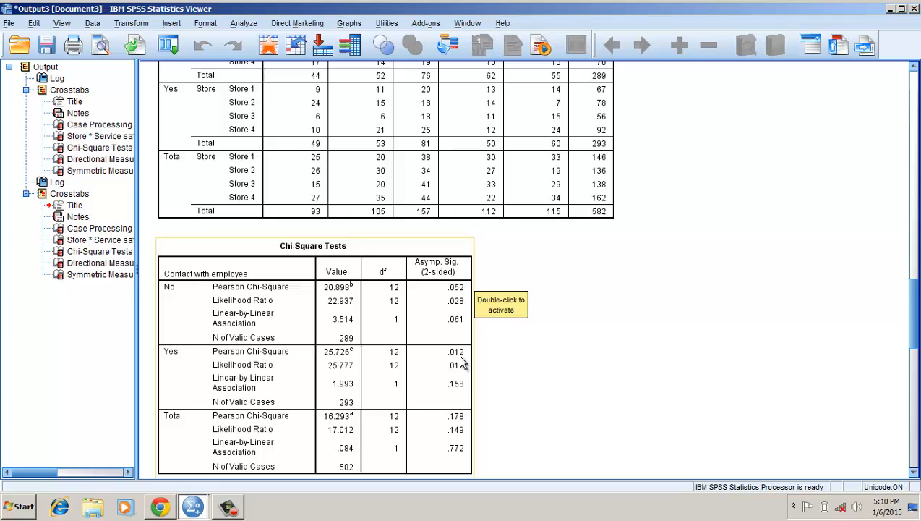
{"action": "mouse_move", "coordinate": [463, 368]}
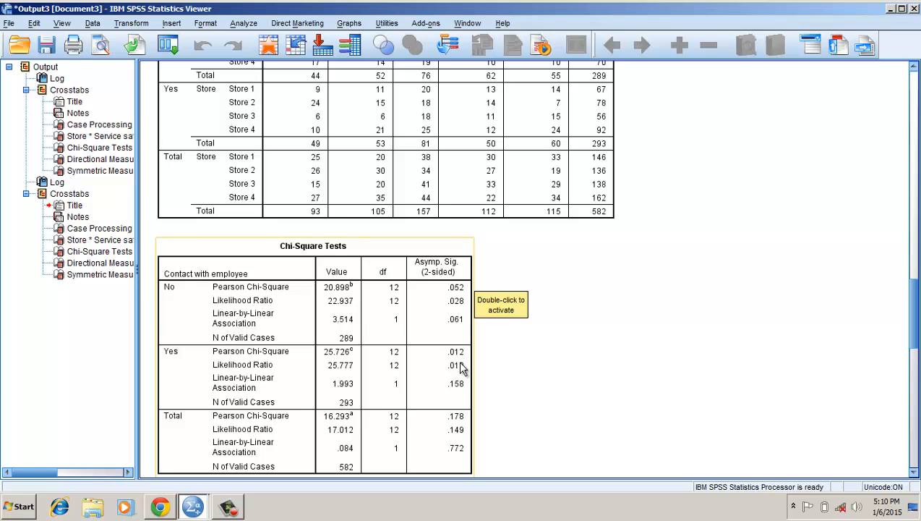
{"action": "mouse_move", "coordinate": [461, 371]}
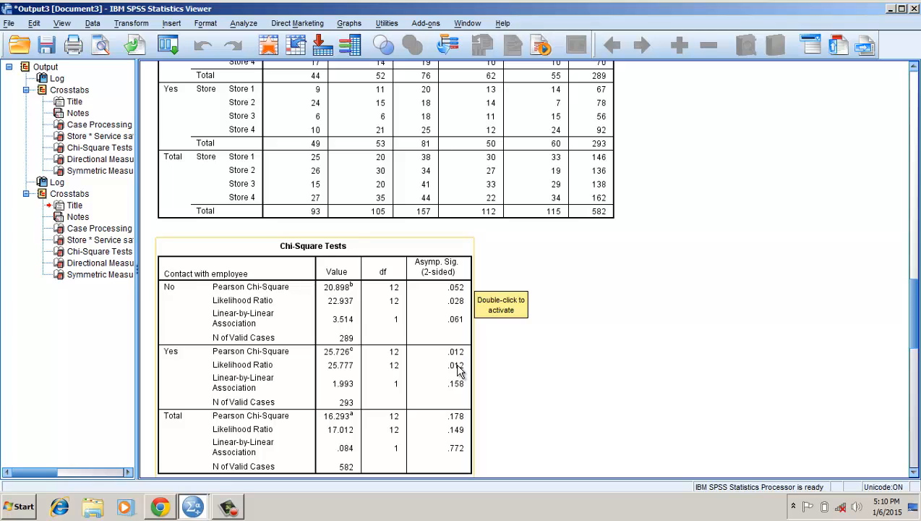
{"action": "mouse_move", "coordinate": [468, 310]}
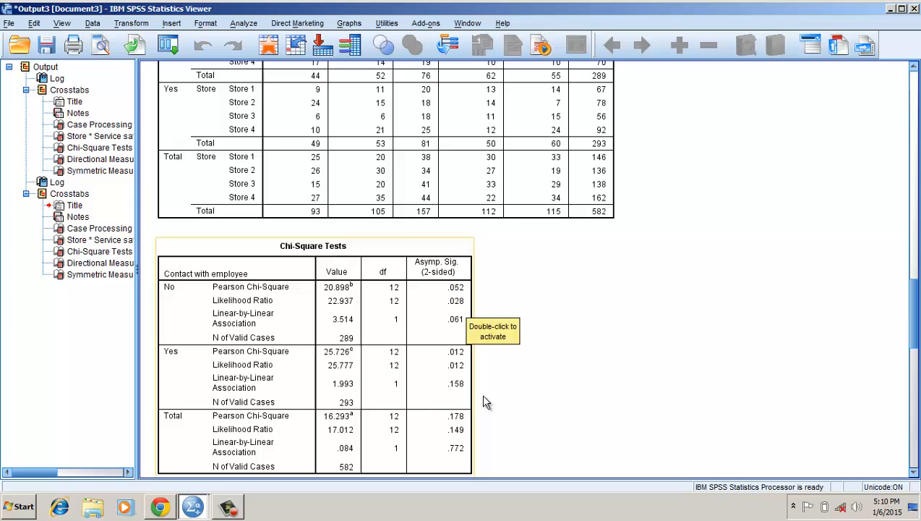
{"action": "mouse_move", "coordinate": [437, 378]}
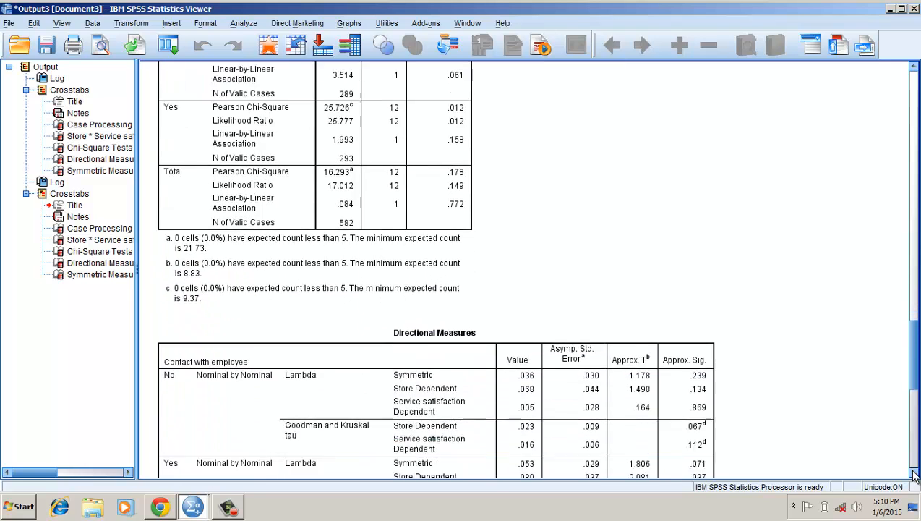
{"action": "scroll", "scroll_direction": "down", "scroll_amount": 3}
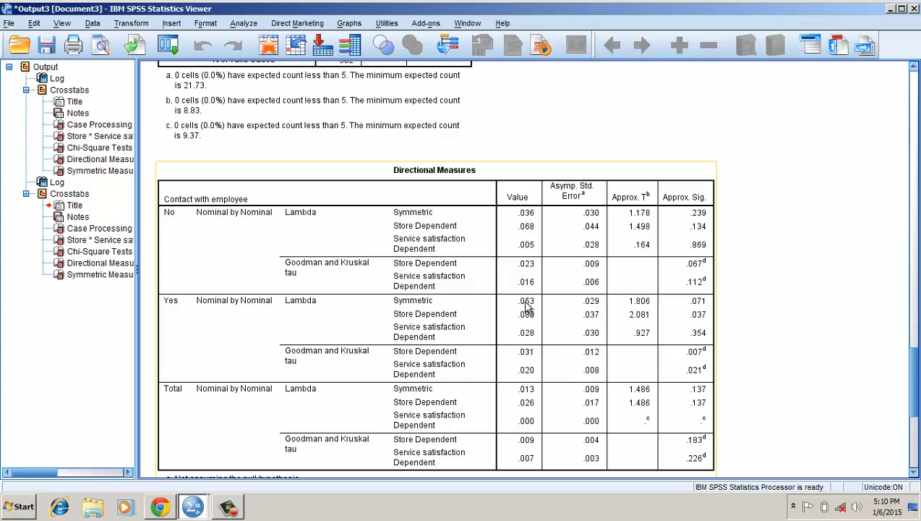
{"action": "mouse_move", "coordinate": [549, 320]}
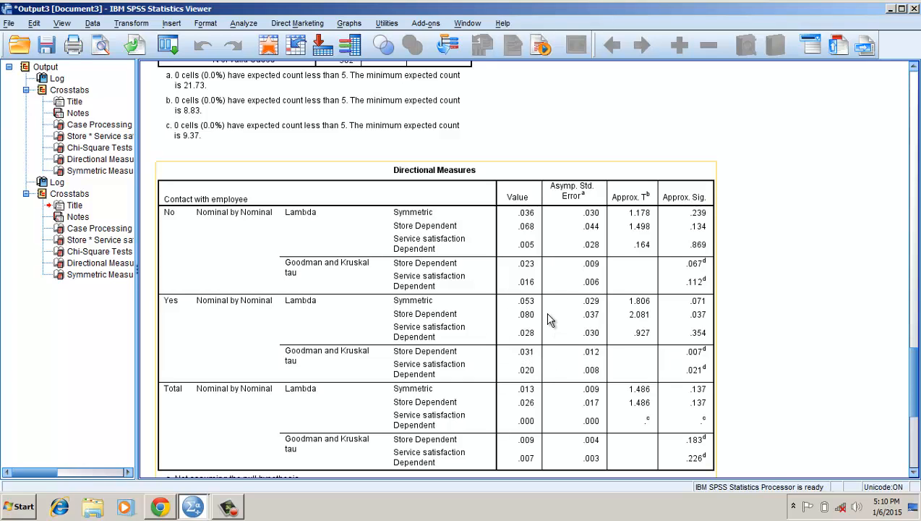
{"action": "mouse_move", "coordinate": [550, 321]}
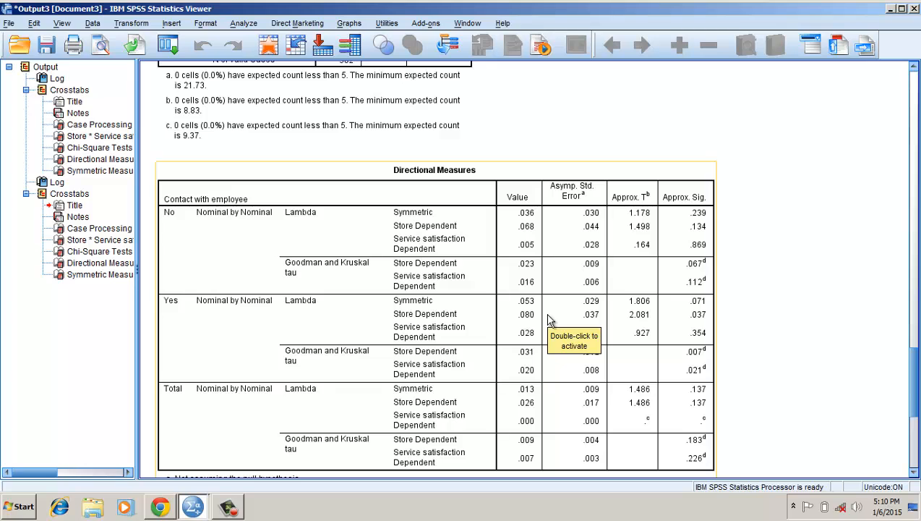
{"action": "mouse_move", "coordinate": [517, 297]}
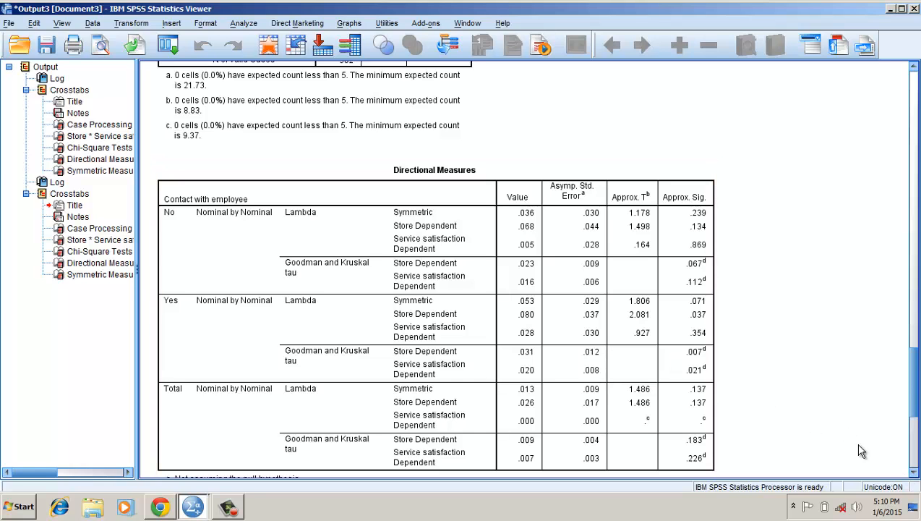
{"action": "scroll", "scroll_direction": "down", "scroll_amount": 3}
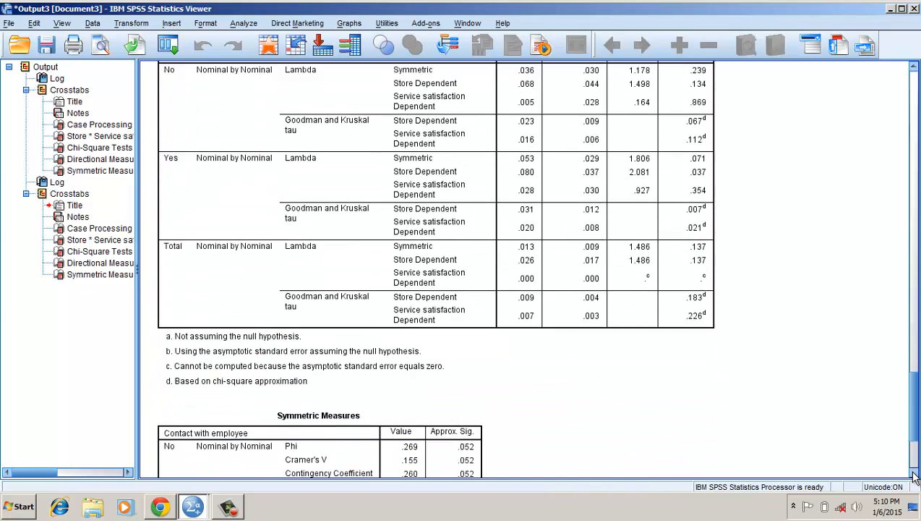
{"action": "scroll", "scroll_direction": "down", "scroll_amount": 3}
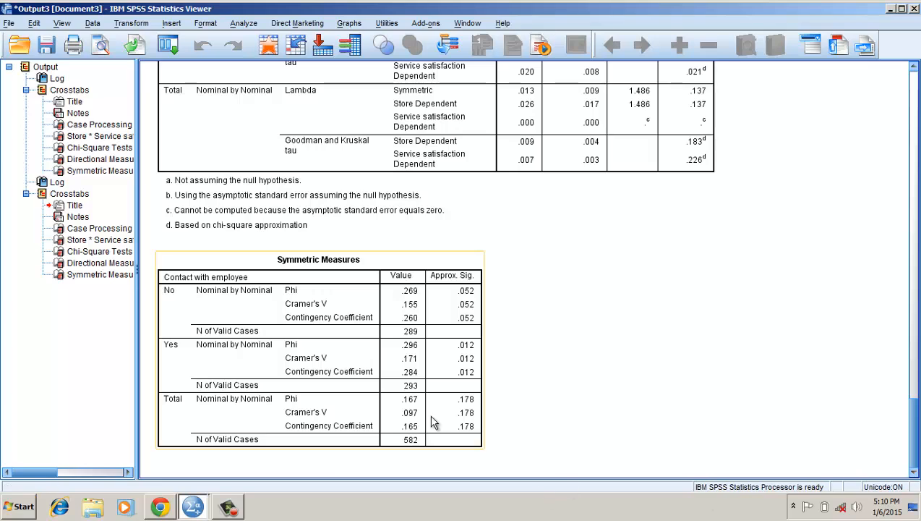
{"action": "mouse_move", "coordinate": [412, 366]}
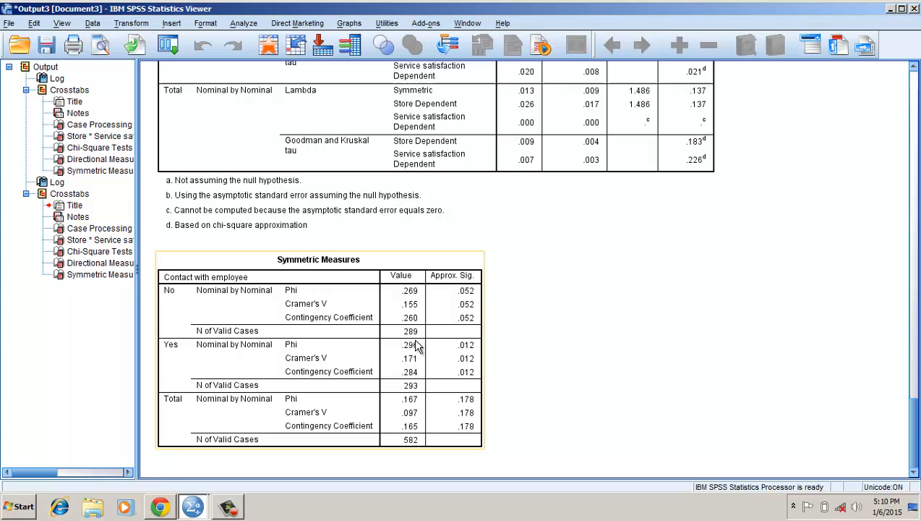
{"action": "mouse_move", "coordinate": [455, 375]}
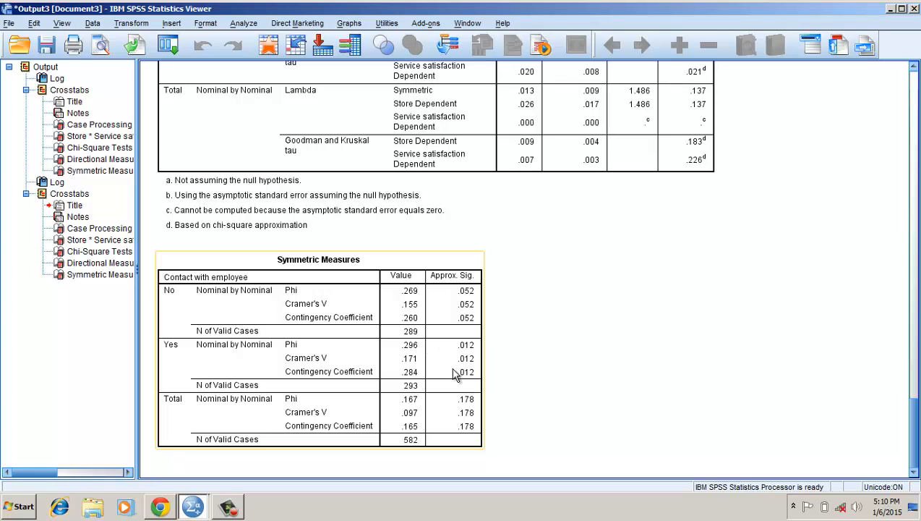
{"action": "mouse_move", "coordinate": [463, 365]}
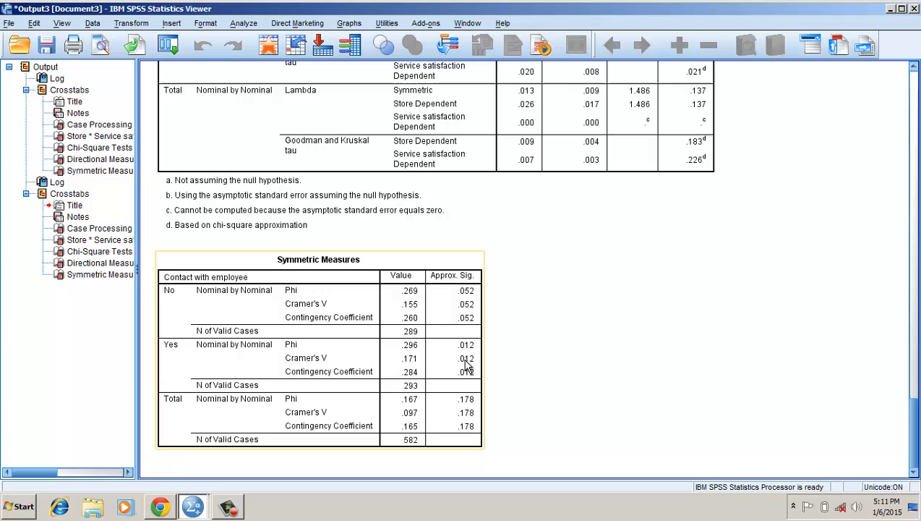
{"action": "mouse_move", "coordinate": [474, 347]}
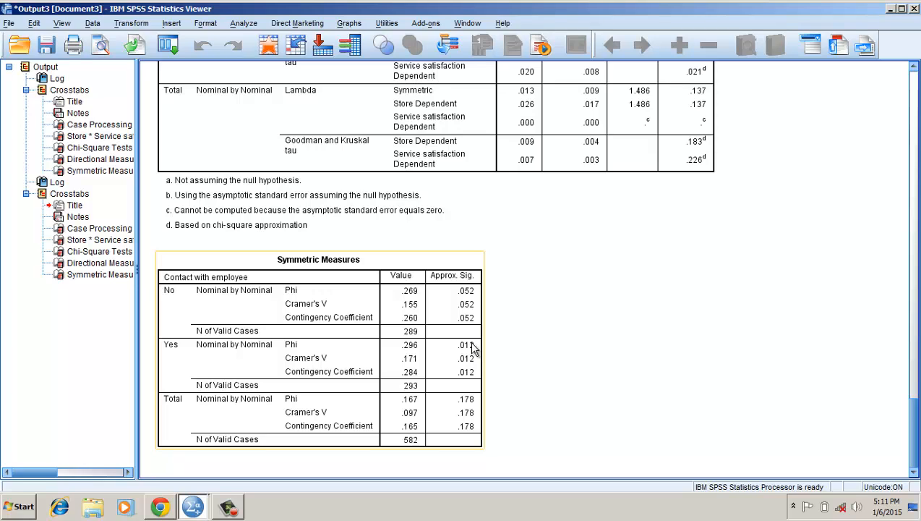